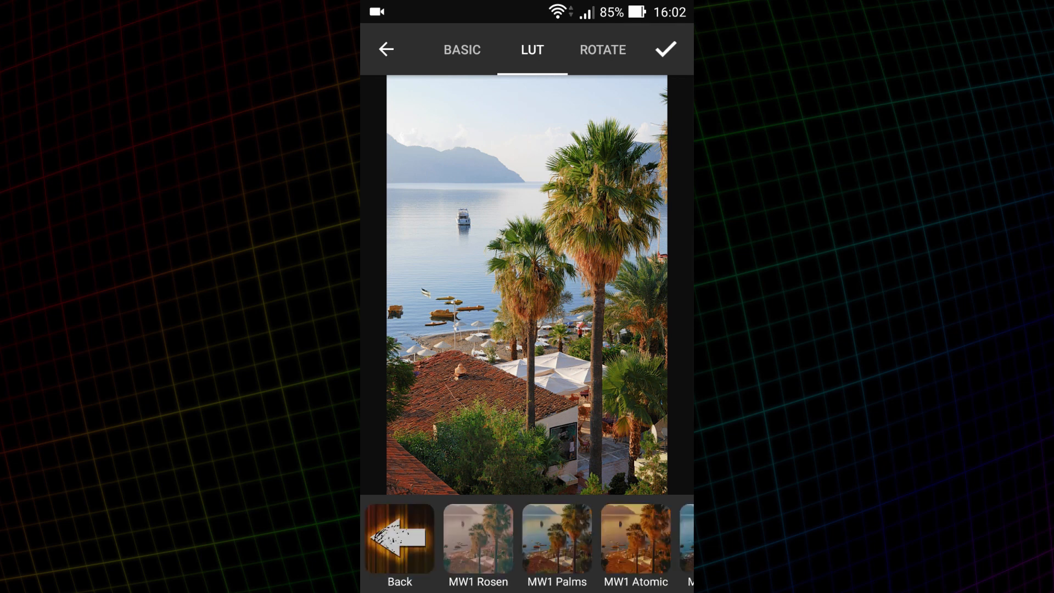
Step: Scroll the LUT strip and apply a warm MW preset to the palm-tree harbor photo
{"action": "scroll", "scroll_direction": "left", "scroll_amount": 3}
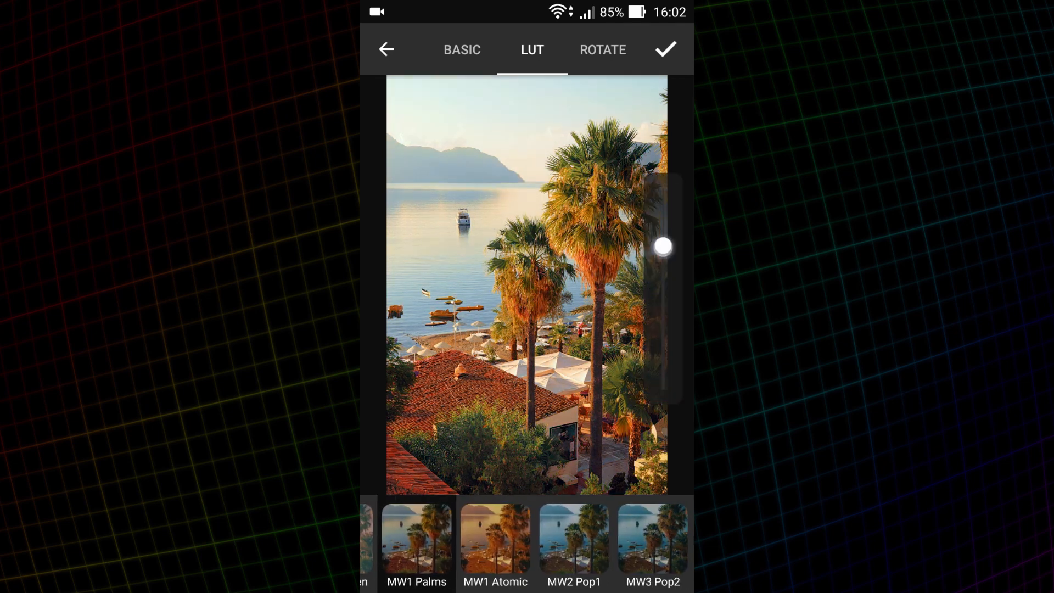
{"action": "scroll", "scroll_direction": "left", "scroll_amount": 3}
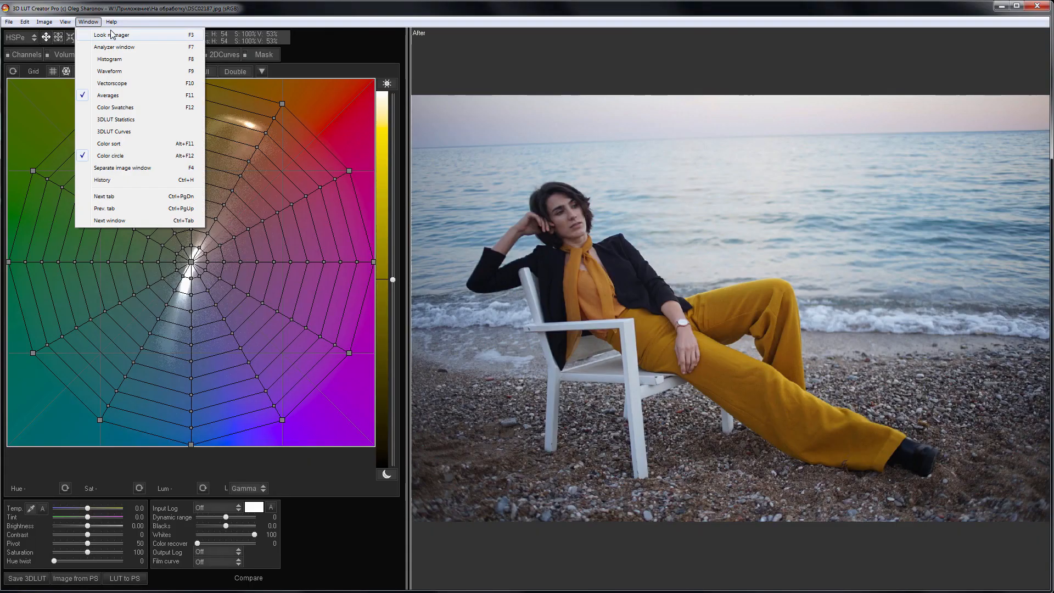
Step: Browse online LUT storage in Look Manager, then submit the orange mountain grade to it
{"action": "left_click", "coordinate": [111, 34]}
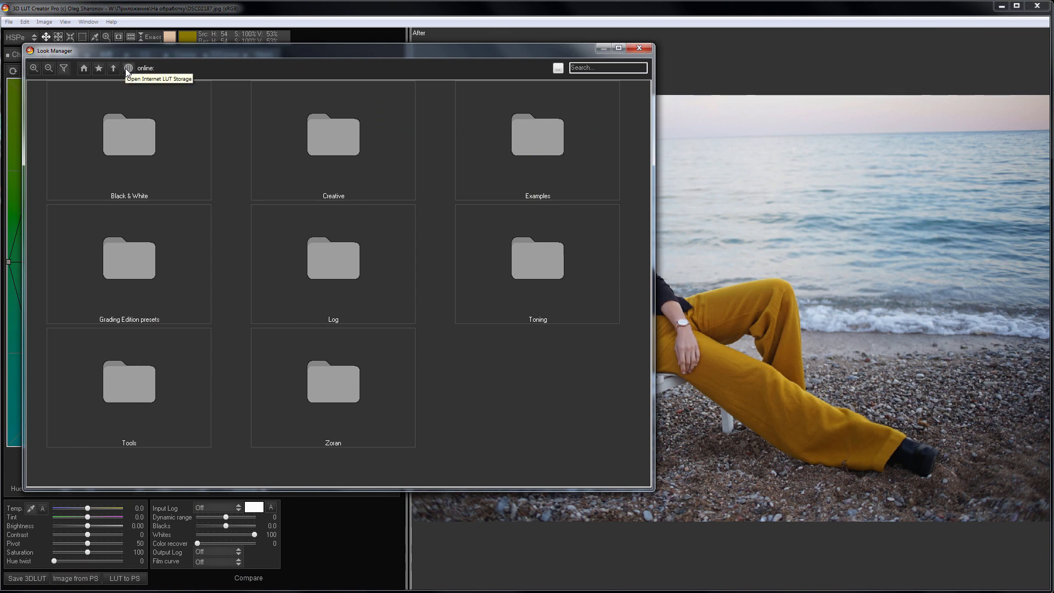
{"action": "left_click", "coordinate": [128, 68]}
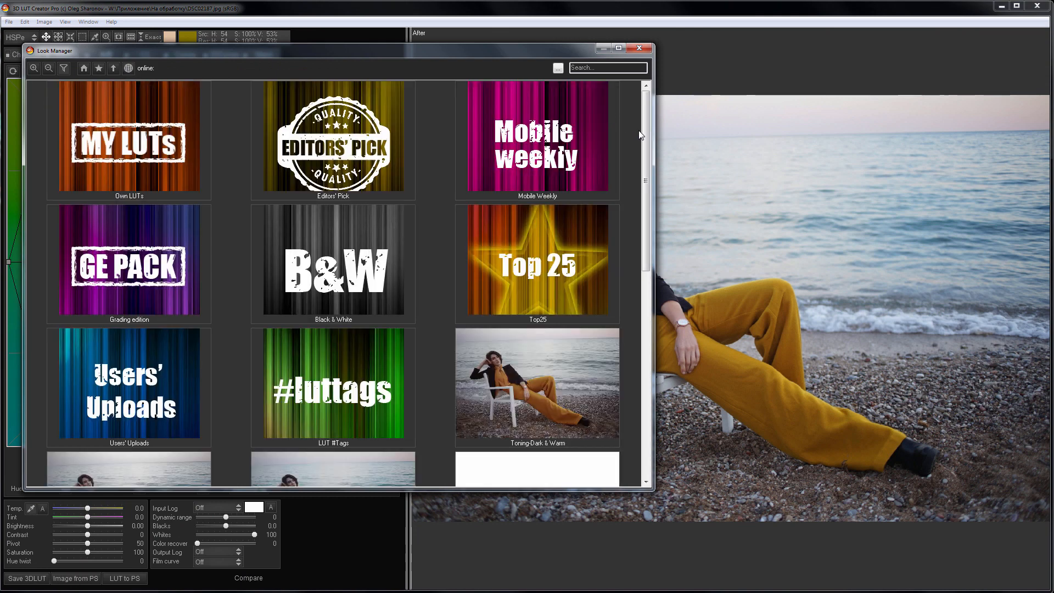
{"action": "scroll", "scroll_direction": "down", "scroll_amount": 3}
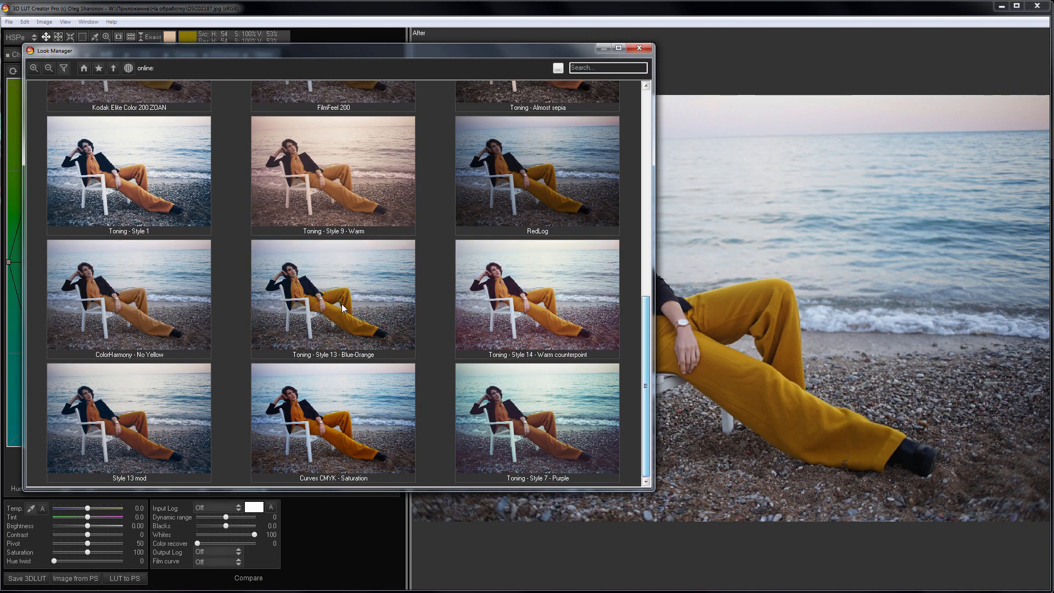
{"action": "left_click", "coordinate": [332, 297]}
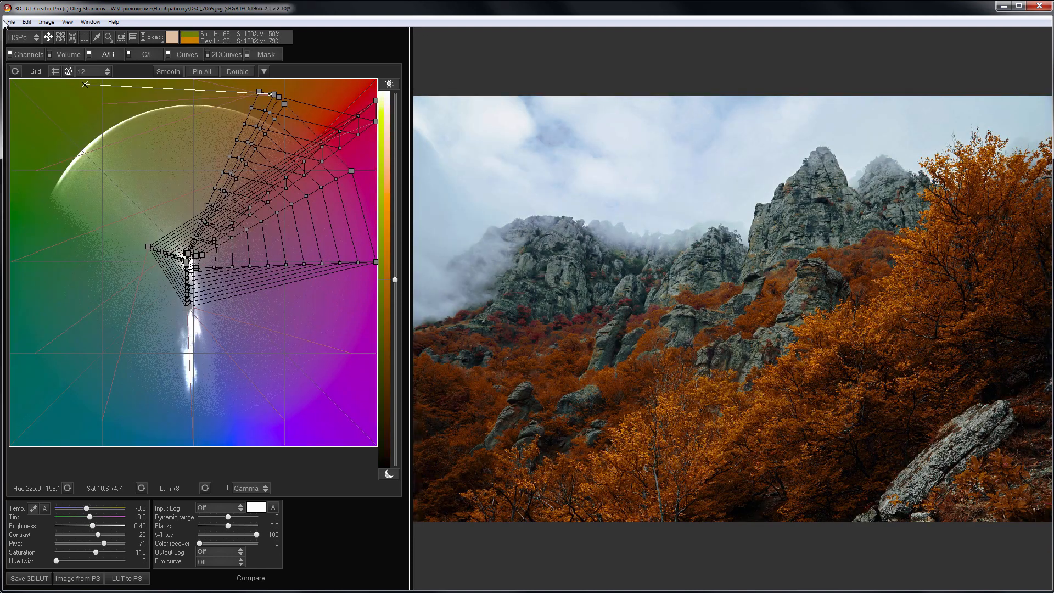
{"action": "left_click", "coordinate": [9, 21]}
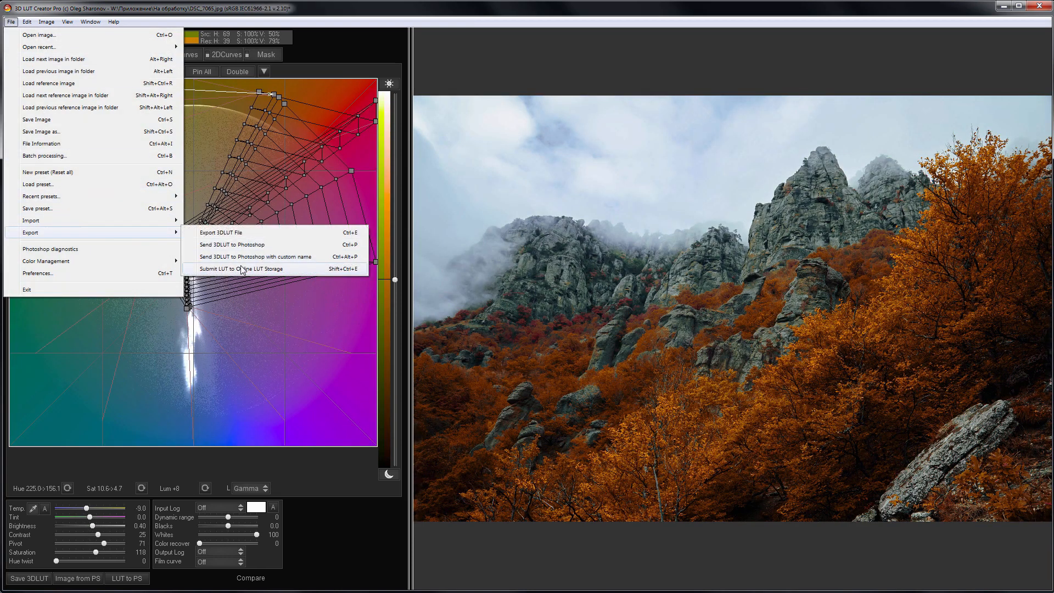
{"action": "left_click", "coordinate": [254, 268]}
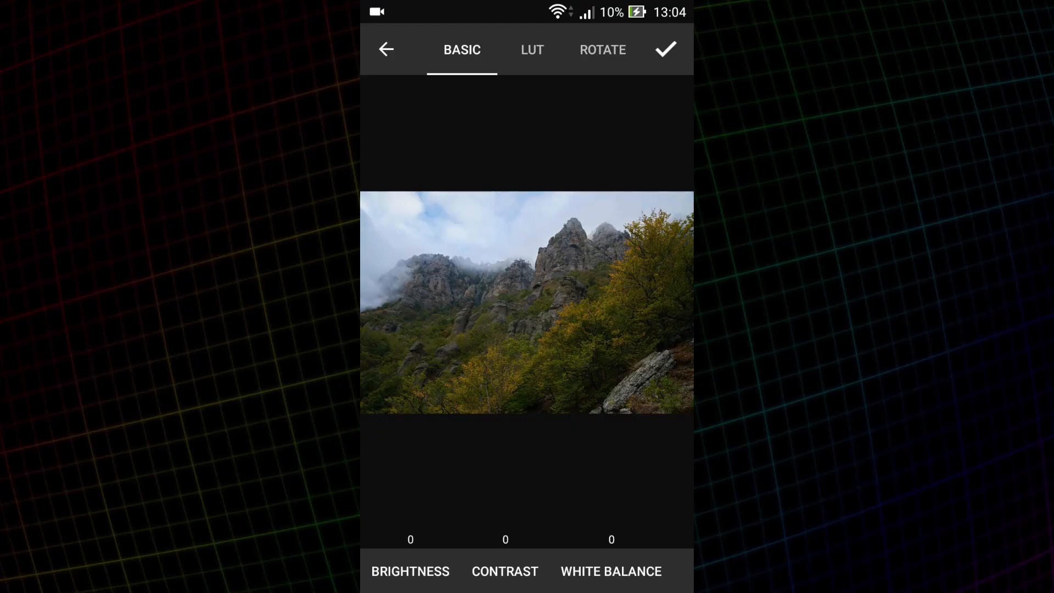
Step: Apply the downloaded Forest LUT to the mountain photo, turning its foliage orange
{"action": "left_click", "coordinate": [531, 49]}
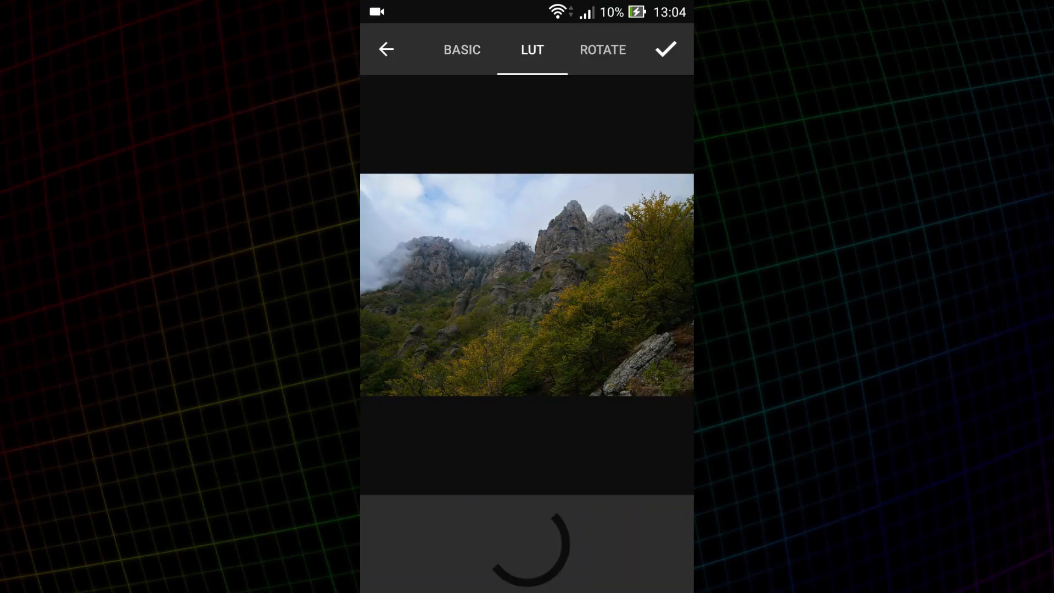
{"action": "left_click", "coordinate": [478, 541]}
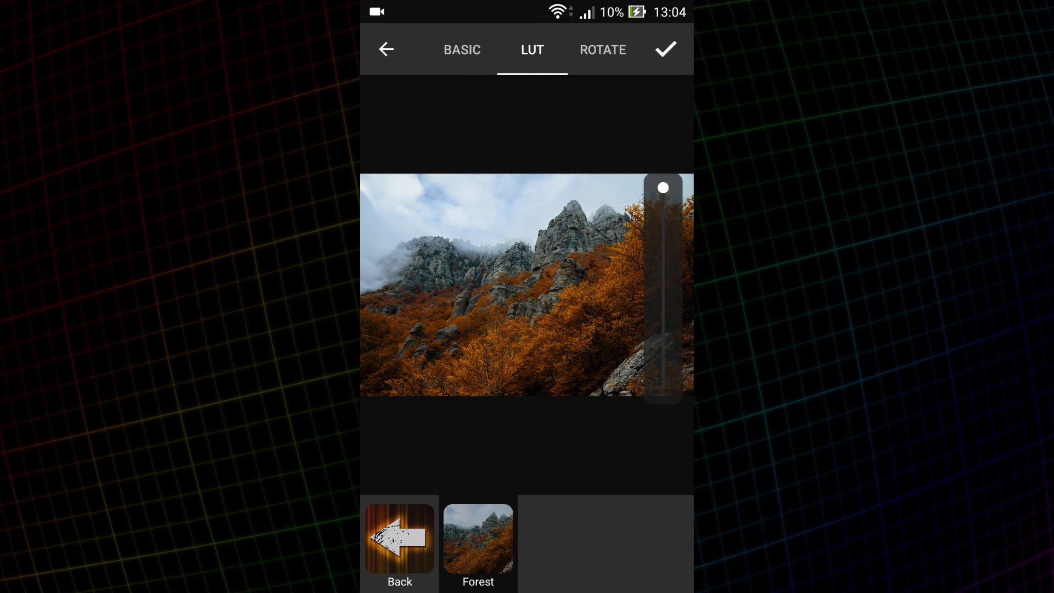
{"action": "left_click", "coordinate": [386, 49]}
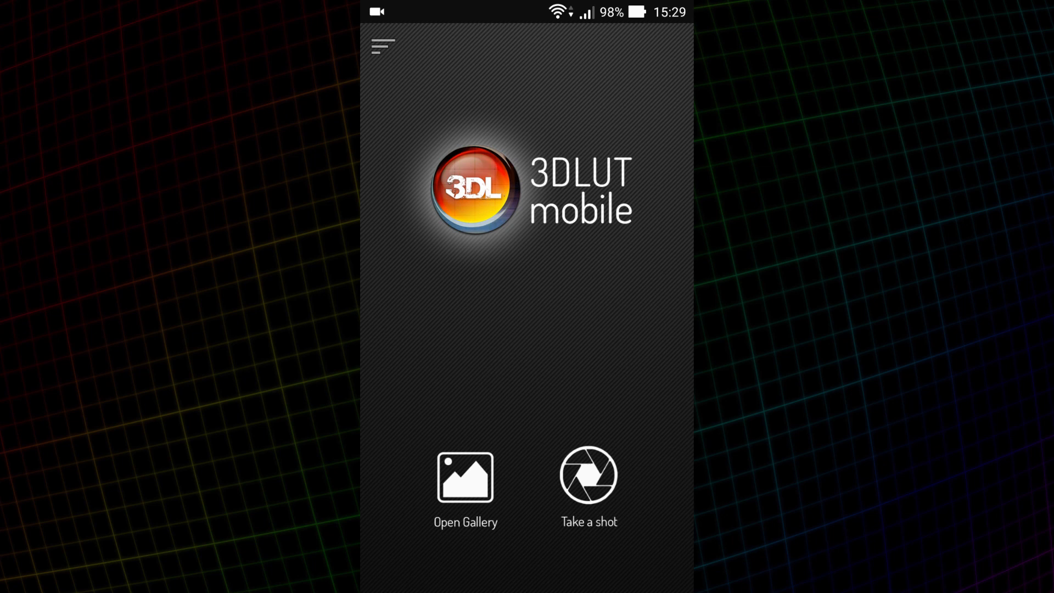
{"action": "left_click", "coordinate": [382, 46]}
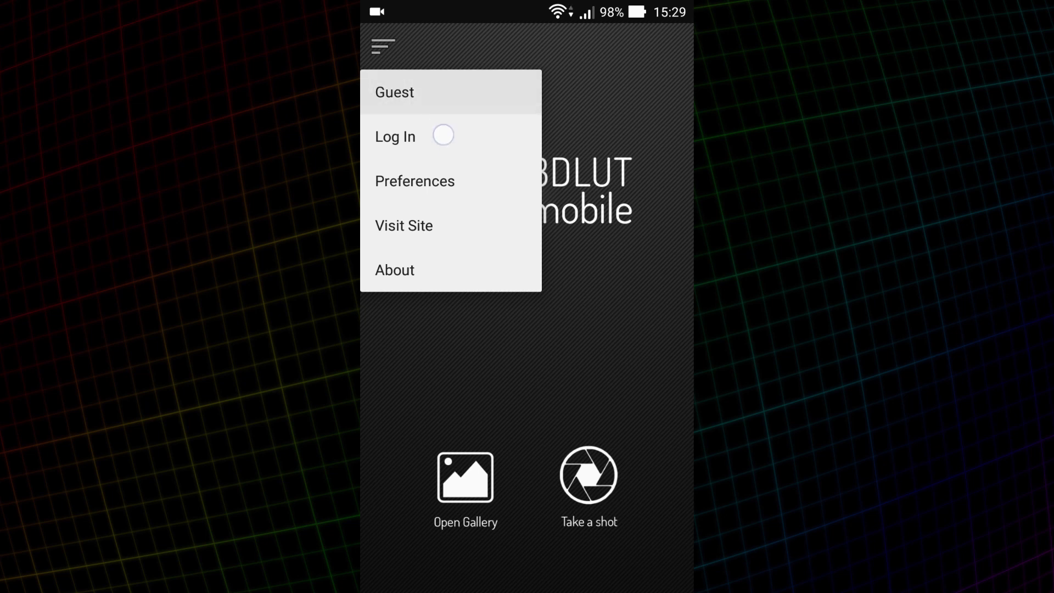
{"action": "left_click", "coordinate": [395, 136]}
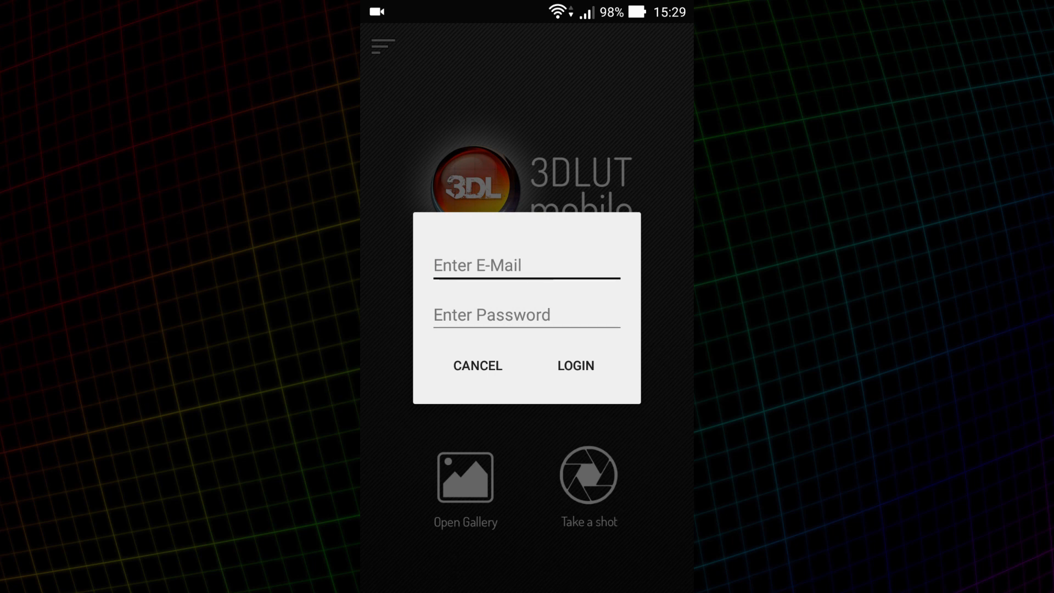
{"action": "left_click", "coordinate": [383, 46]}
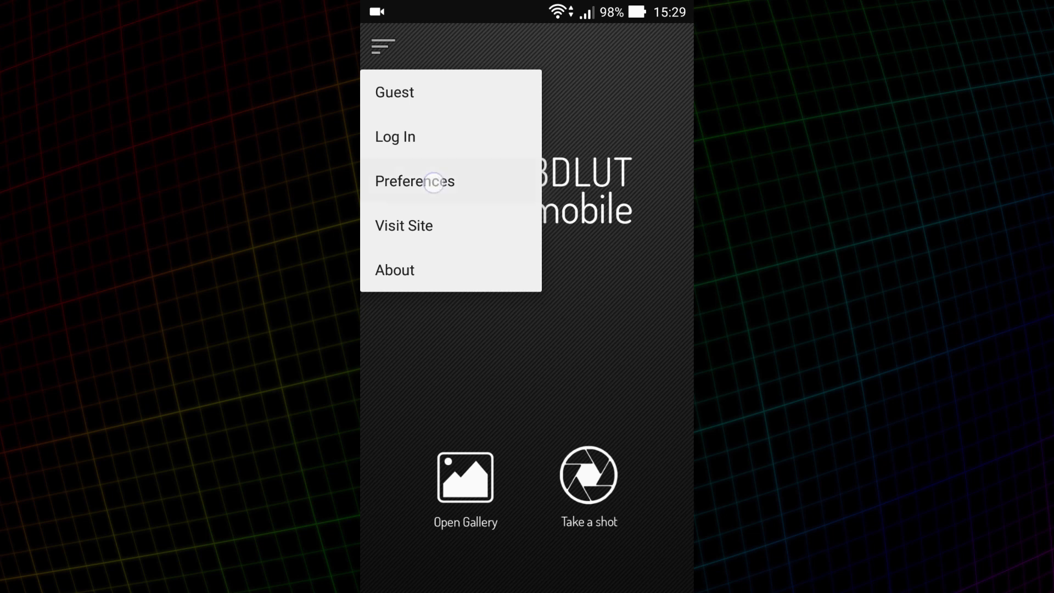
{"action": "left_click", "coordinate": [415, 181]}
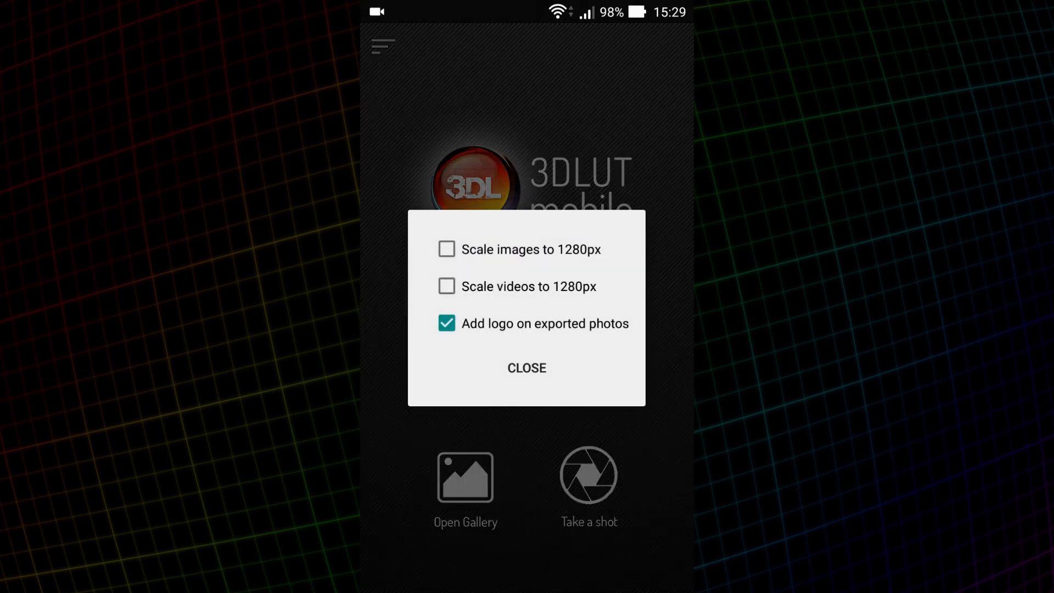
{"action": "left_click", "coordinate": [447, 249]}
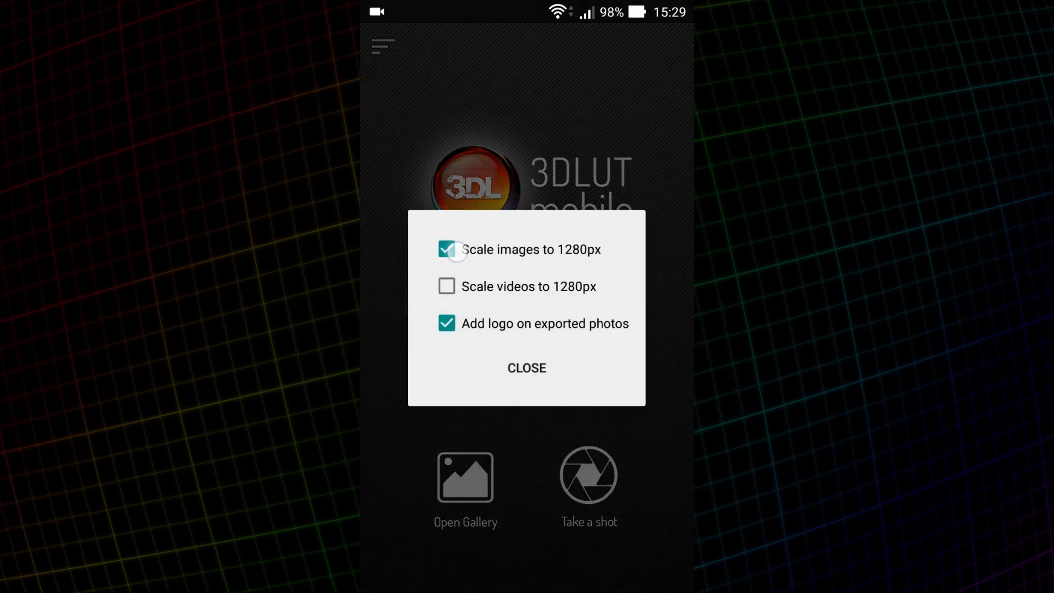
{"action": "left_click", "coordinate": [446, 249]}
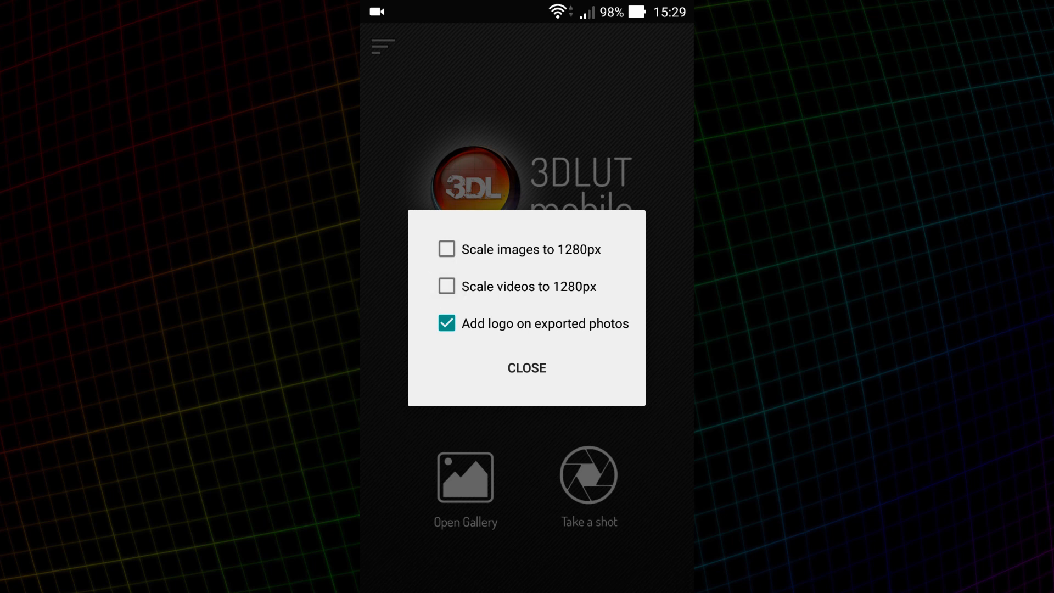
{"action": "left_click", "coordinate": [526, 367]}
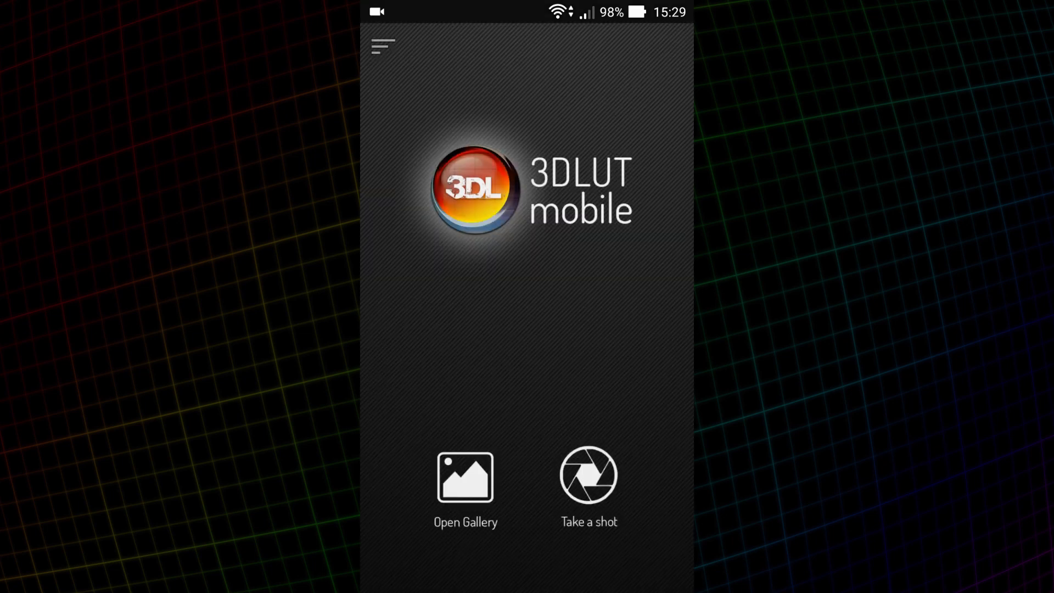
{"action": "left_click", "coordinate": [382, 45]}
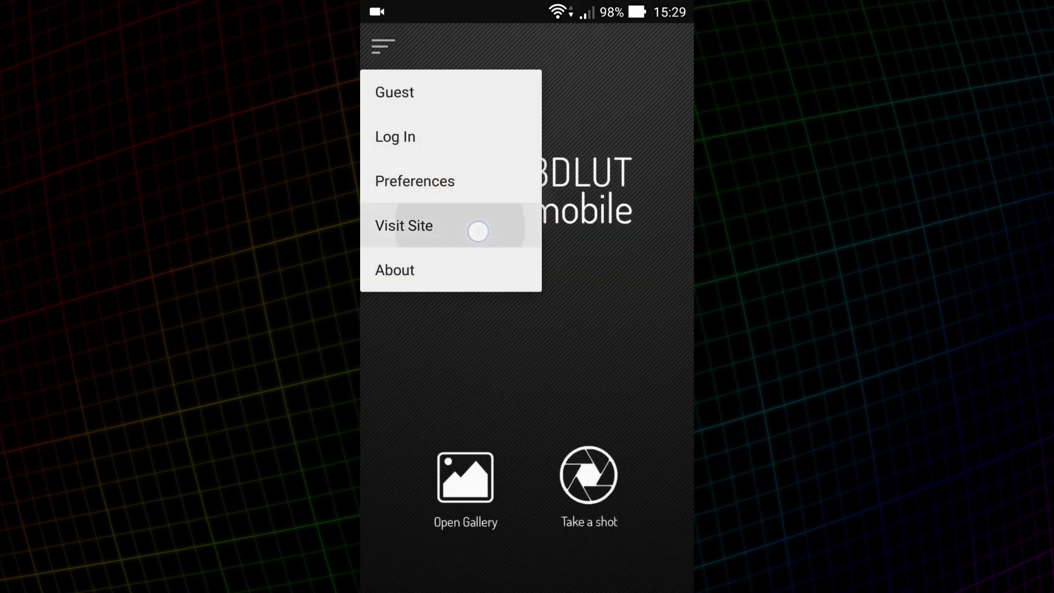
{"action": "left_click", "coordinate": [394, 269]}
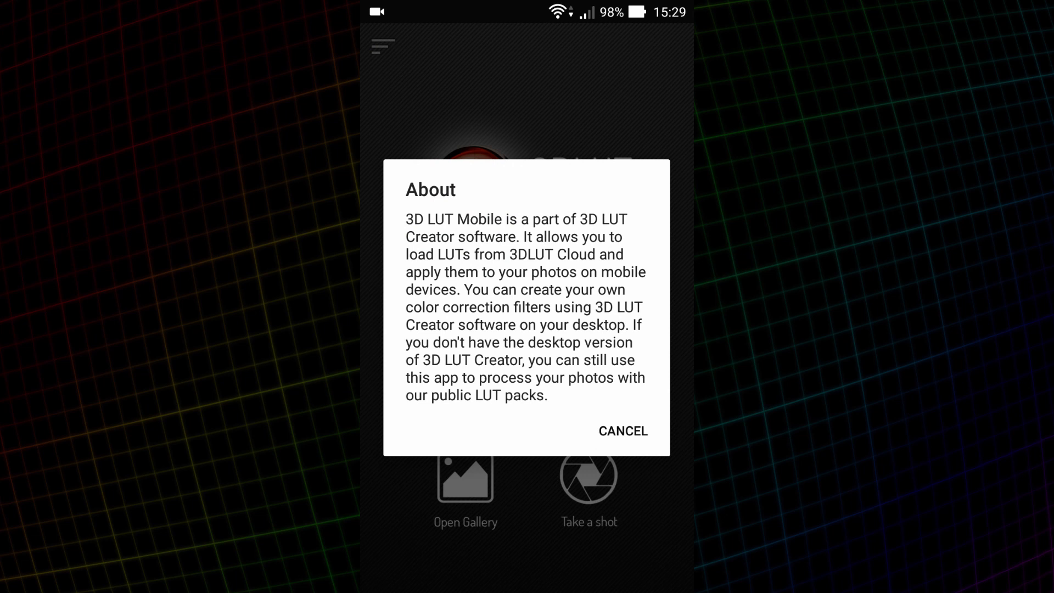
{"action": "left_click", "coordinate": [621, 431]}
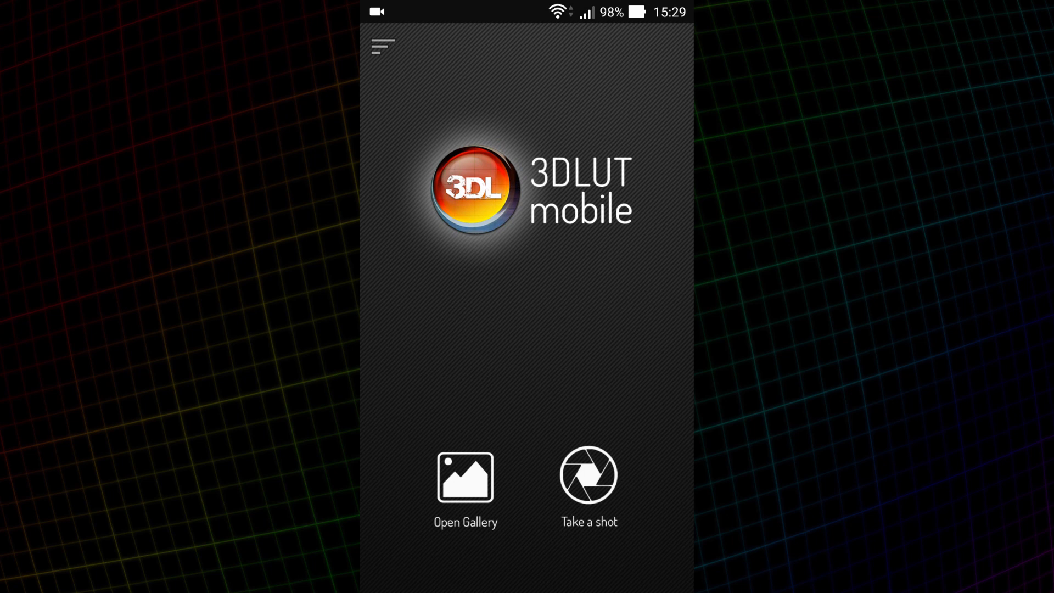
{"action": "left_click", "coordinate": [464, 477]}
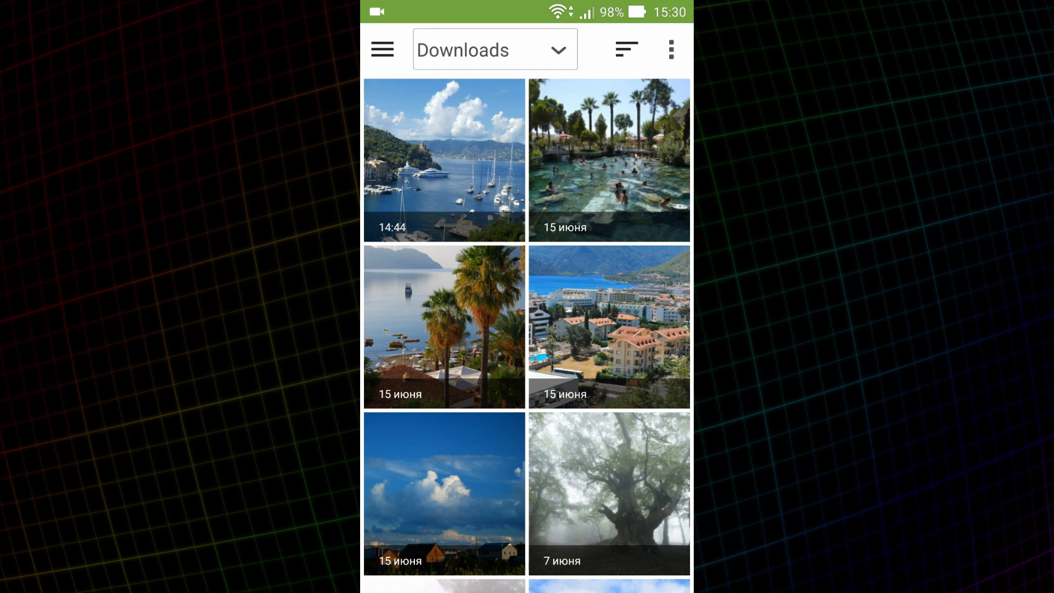
Step: Open the Portofino harbor photo from Downloads, try Rotate, then set Texture +18 and Sharpen +41
{"action": "left_click", "coordinate": [443, 159]}
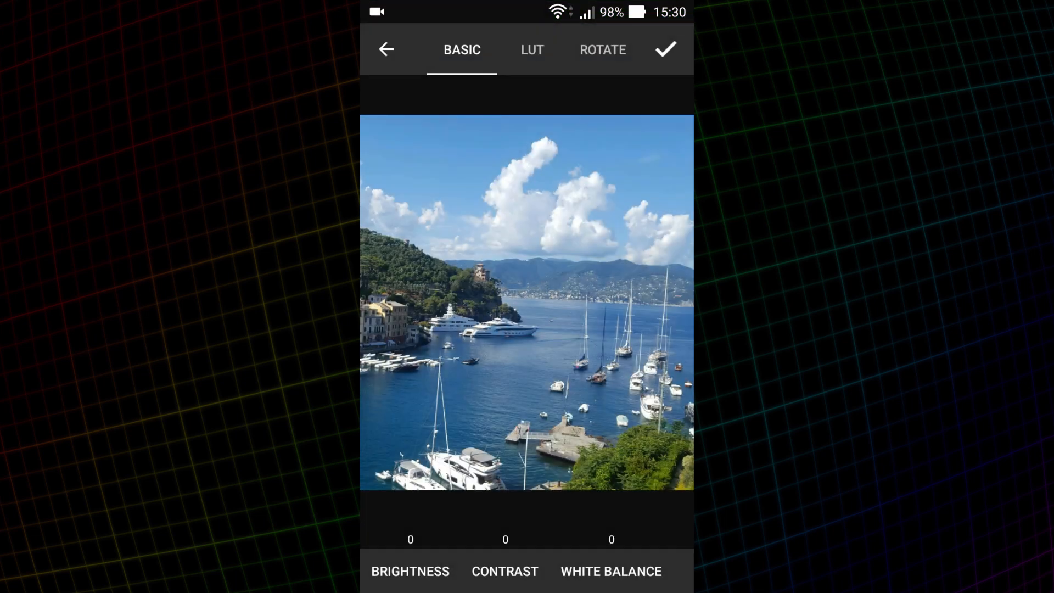
{"action": "left_click", "coordinate": [602, 49]}
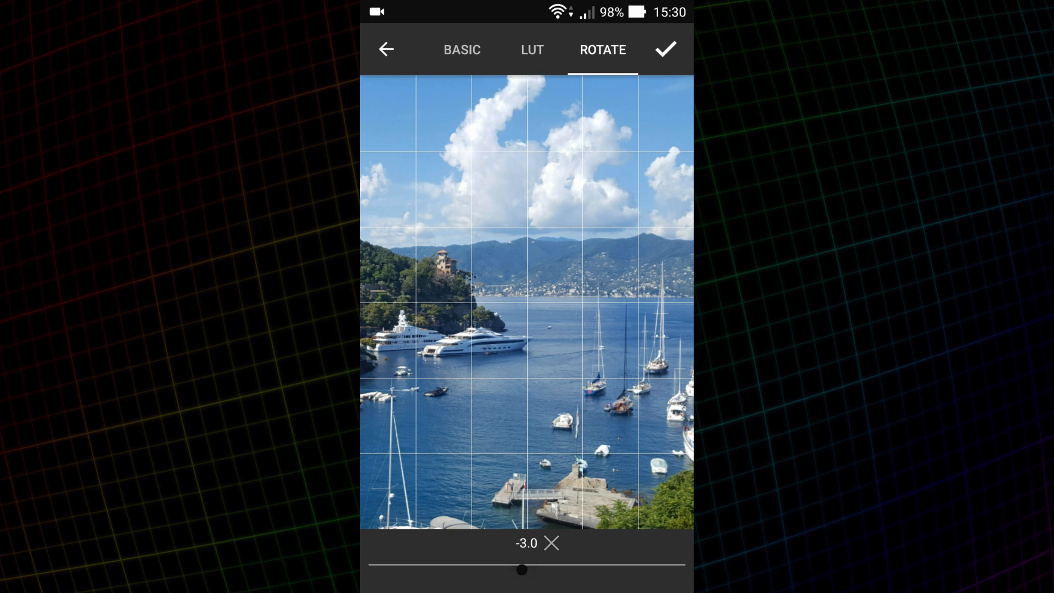
{"action": "left_click", "coordinate": [461, 50]}
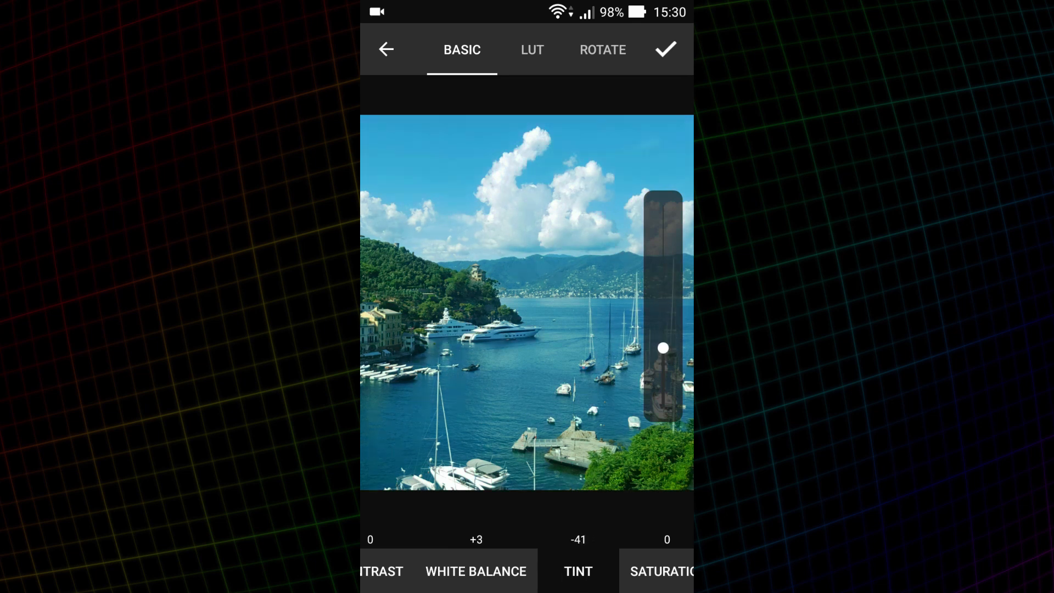
{"action": "left_click", "coordinate": [577, 570]}
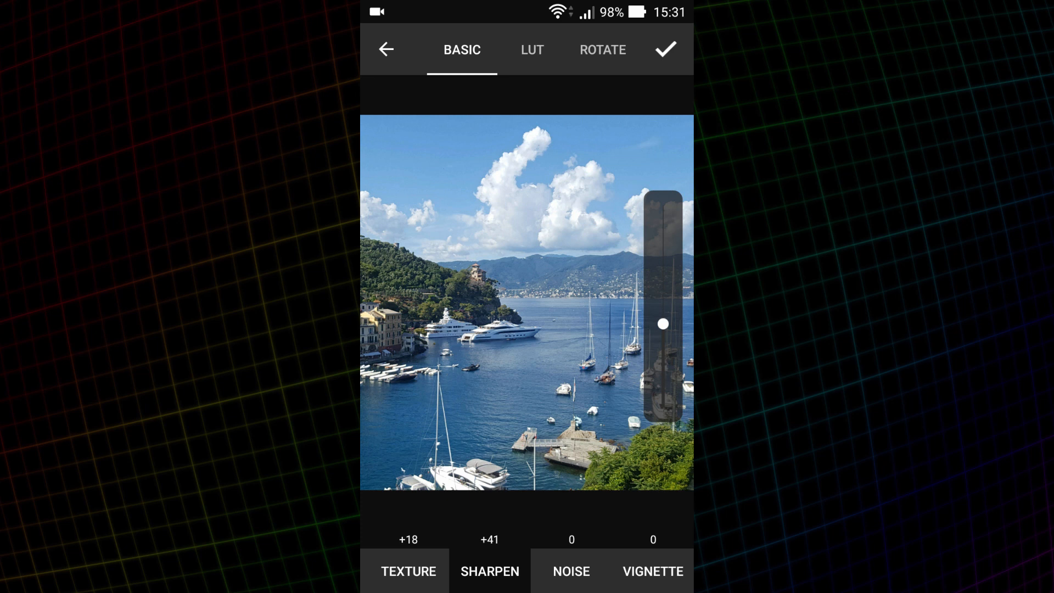
{"action": "left_click", "coordinate": [532, 50]}
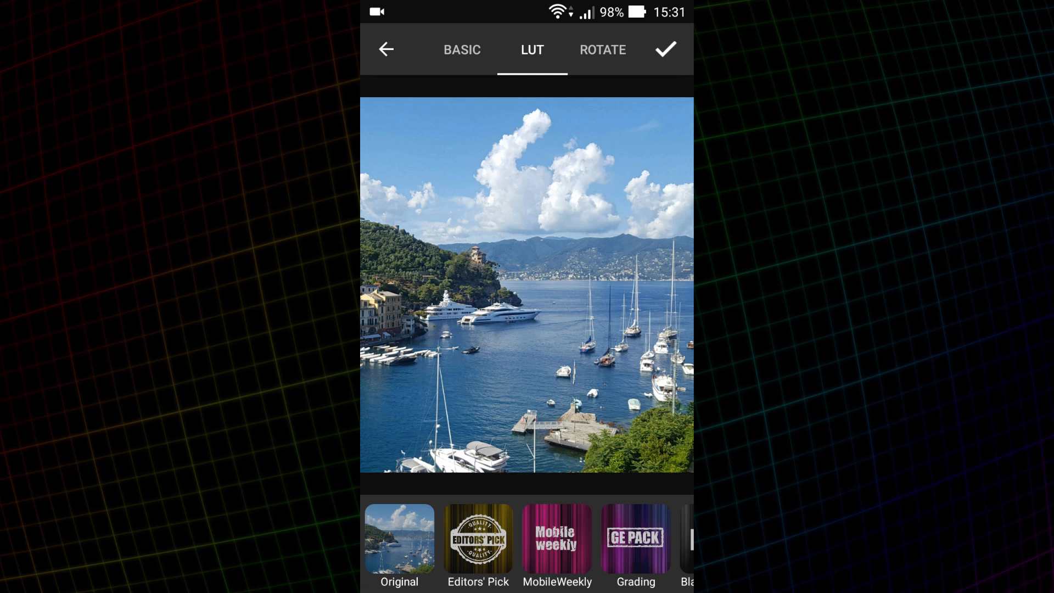
Step: Apply a Grading-pack LUT, then set Brightness +28, Contrast -50 and White Balance +57
{"action": "scroll", "scroll_direction": "left", "scroll_amount": 3}
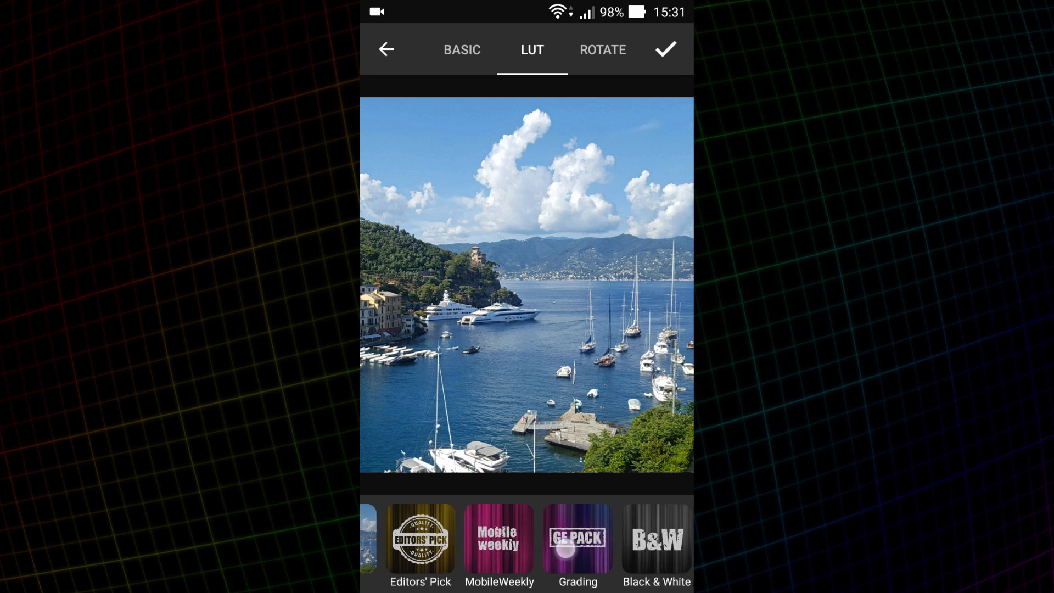
{"action": "left_click", "coordinate": [577, 538]}
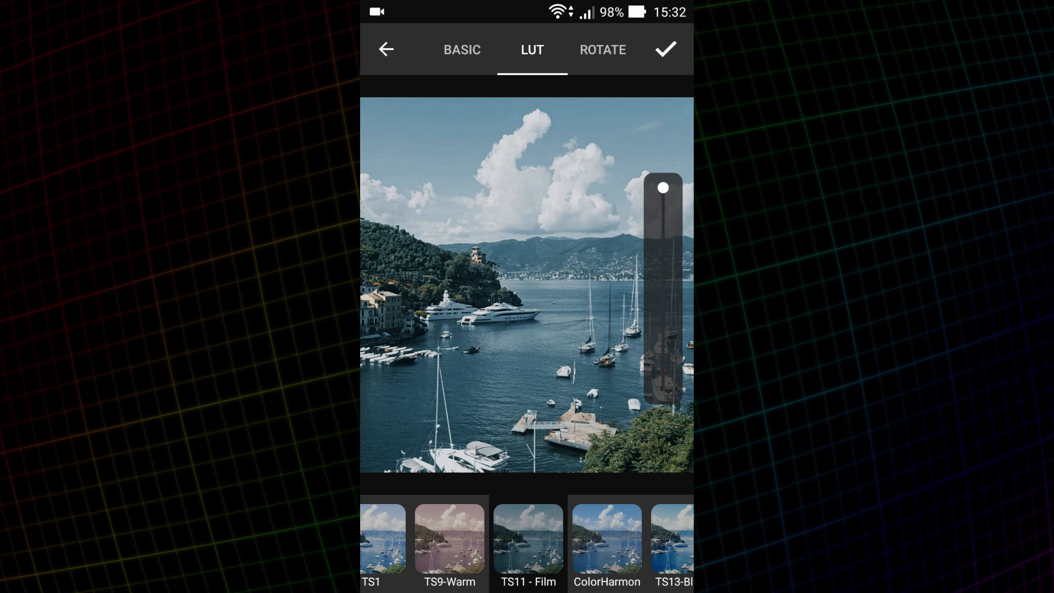
{"action": "left_click", "coordinate": [462, 50]}
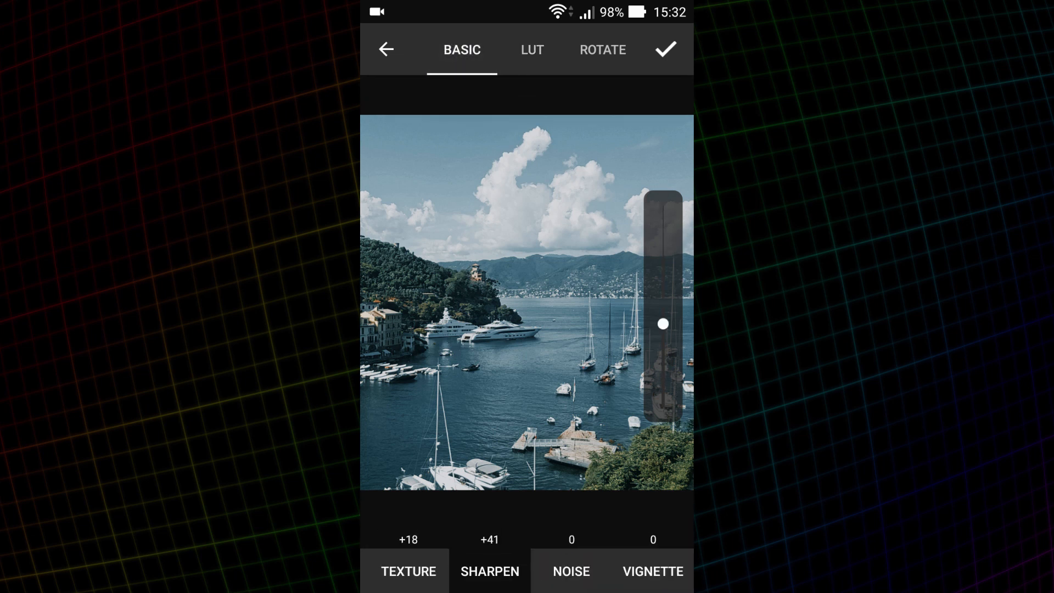
{"action": "scroll", "scroll_direction": "left", "scroll_amount": 3}
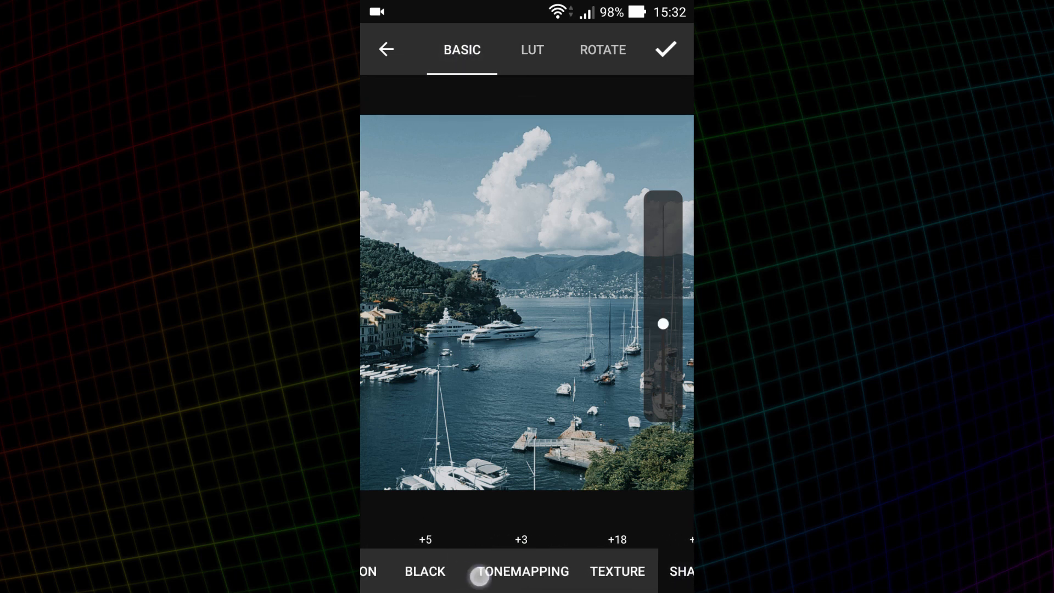
{"action": "scroll", "scroll_direction": "left", "scroll_amount": 3}
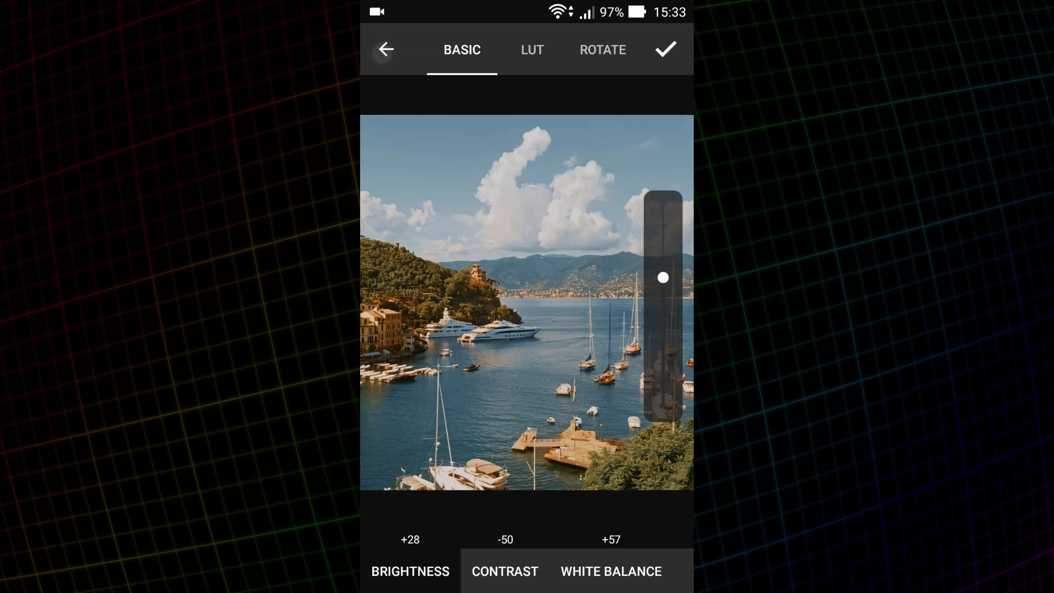
Step: Open the dirt-road landscape, apply a Black & White LUT, and add Sharpen +35, Noise 27, Vignette 37
{"action": "left_click", "coordinate": [385, 49]}
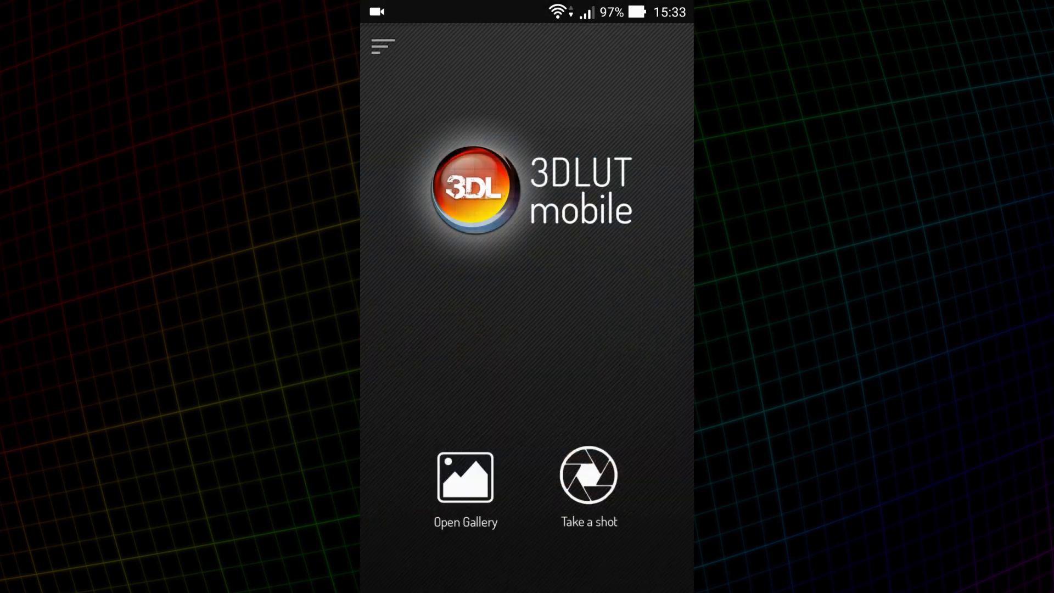
{"action": "left_click", "coordinate": [464, 477]}
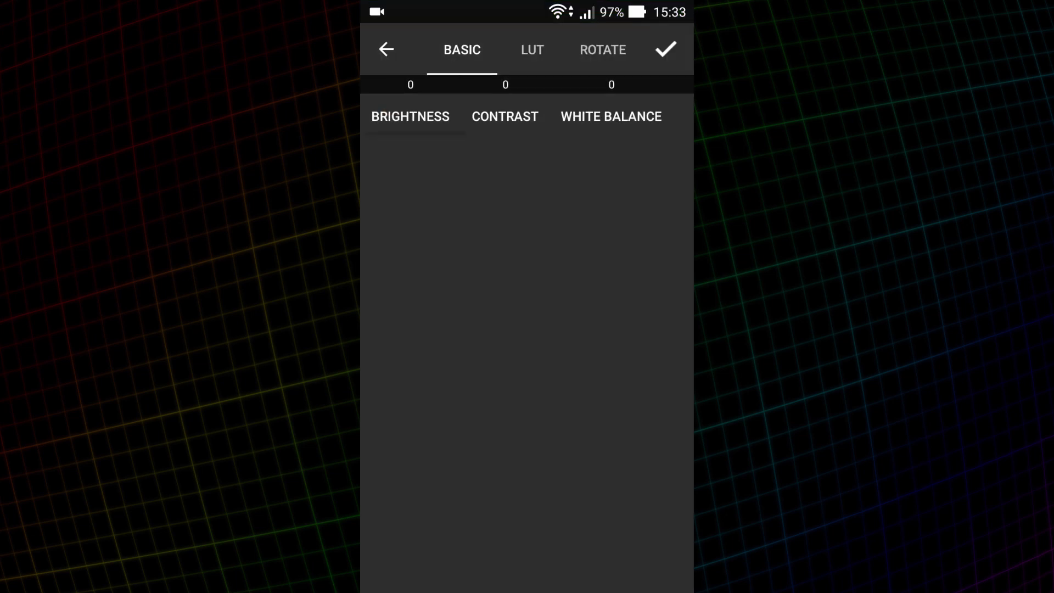
{"action": "left_click", "coordinate": [531, 50]}
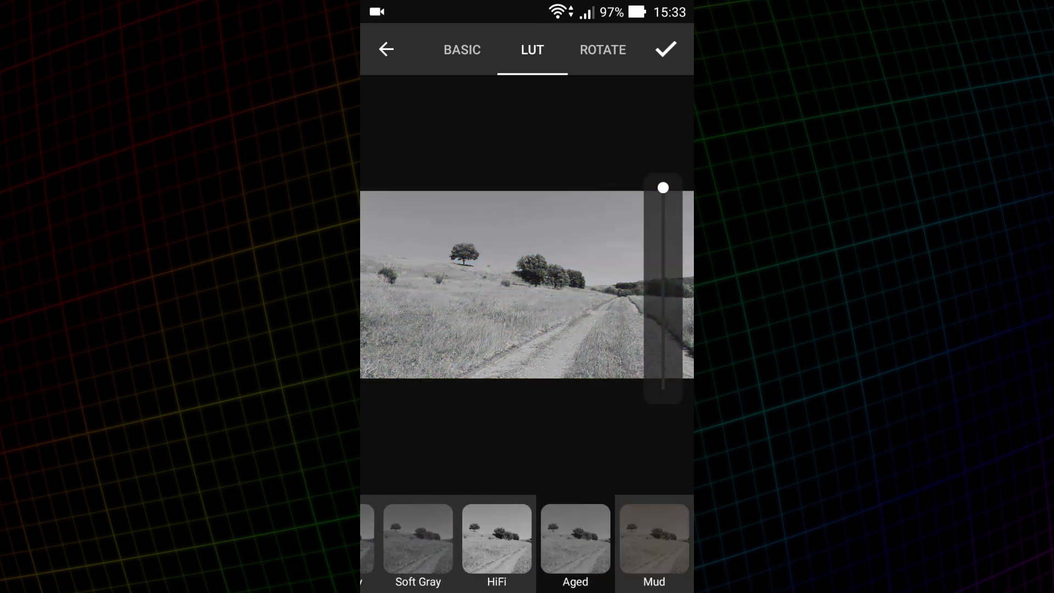
{"action": "left_click", "coordinate": [461, 50]}
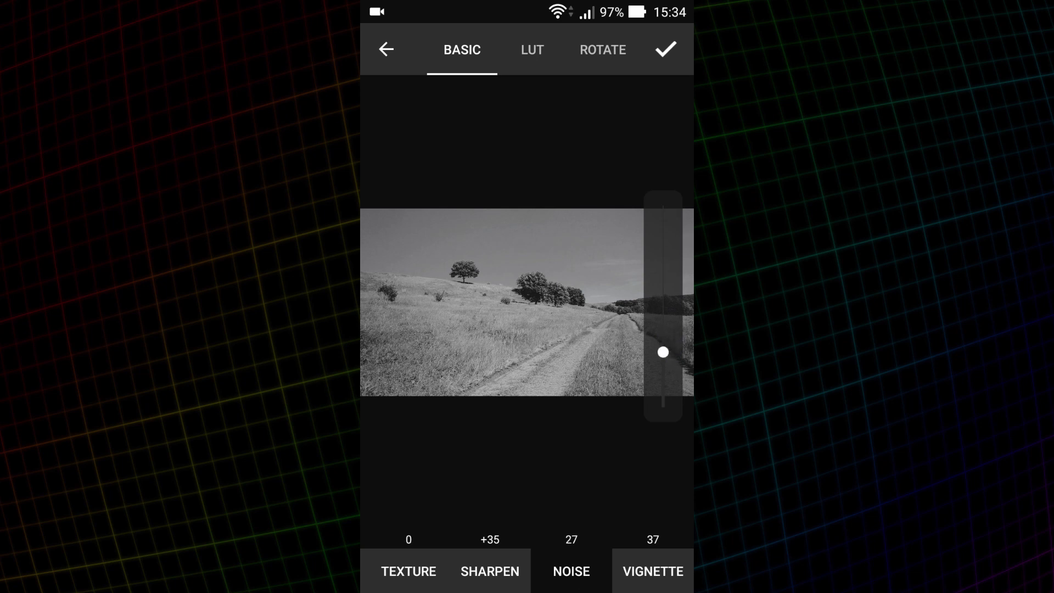
{"action": "left_click", "coordinate": [532, 50]}
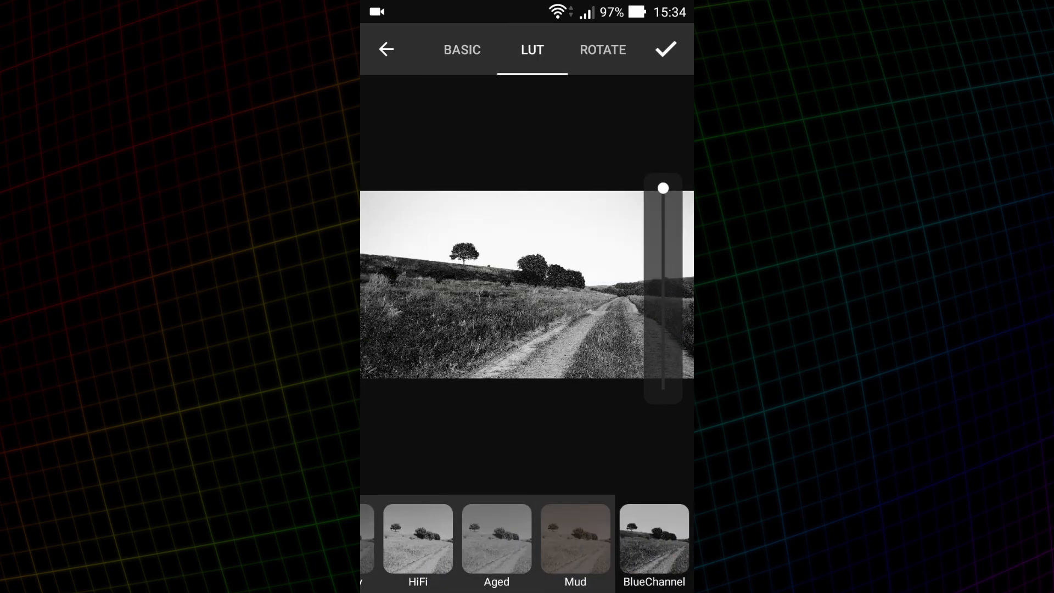
{"action": "left_click", "coordinate": [461, 50]}
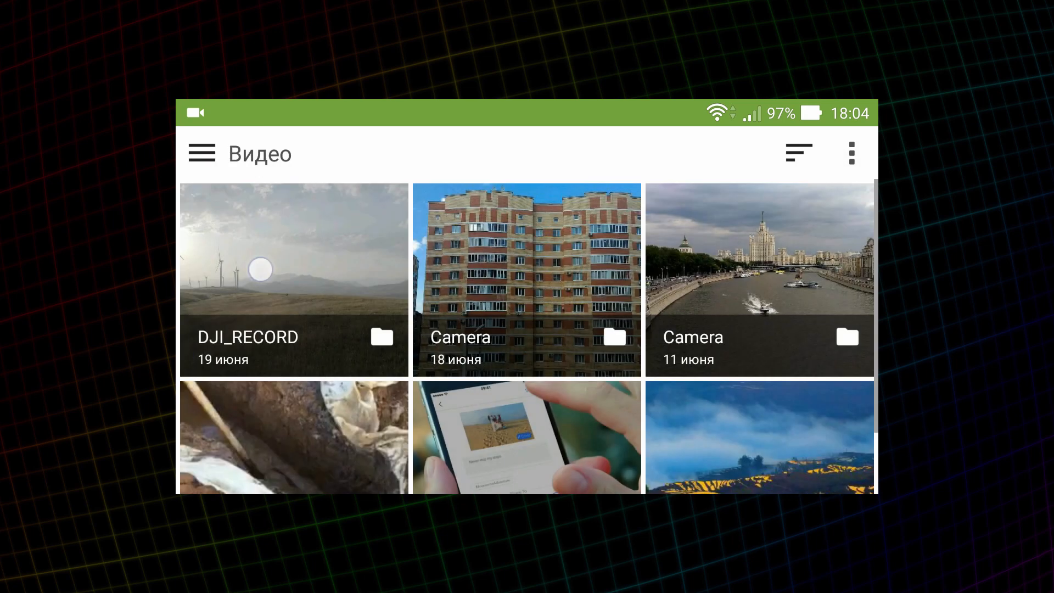
Step: Open the DJI_RECORD wind-turbine video and apply a warm Grading-pack LUT
{"action": "left_click", "coordinate": [294, 279]}
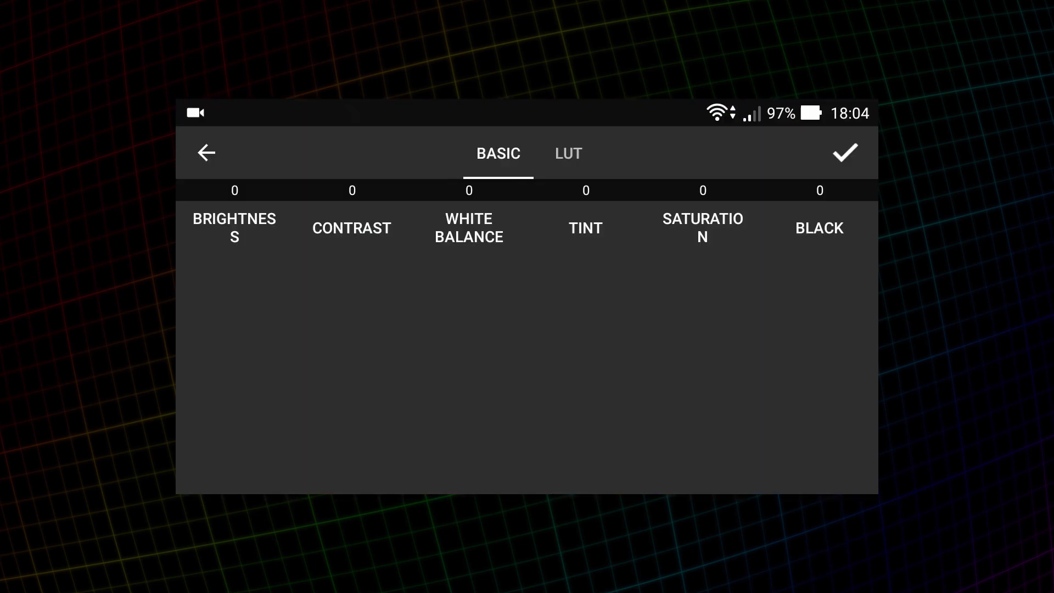
{"action": "left_click", "coordinate": [566, 153]}
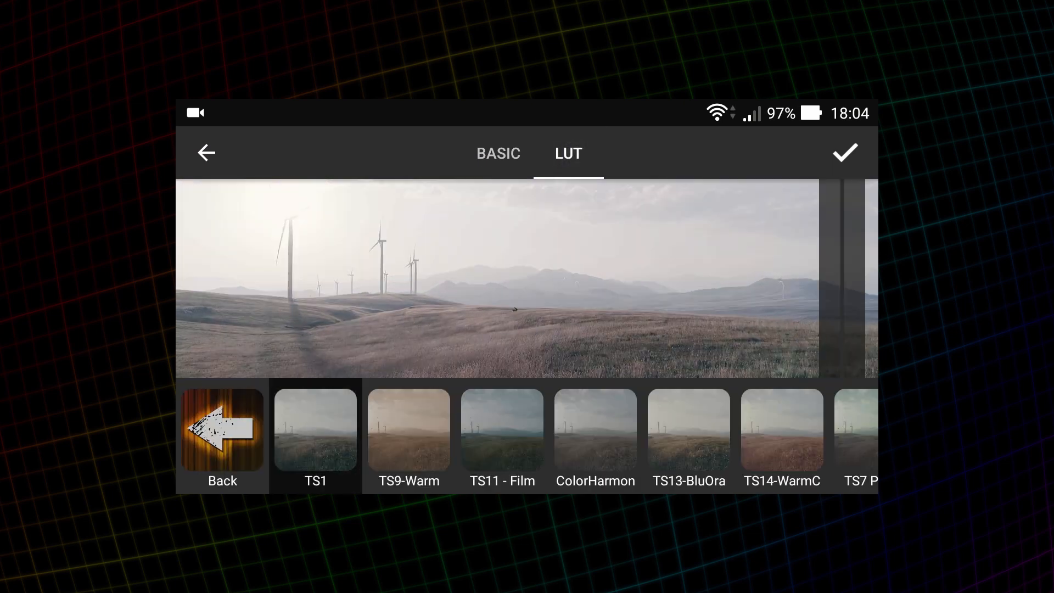
{"action": "left_click", "coordinate": [500, 431]}
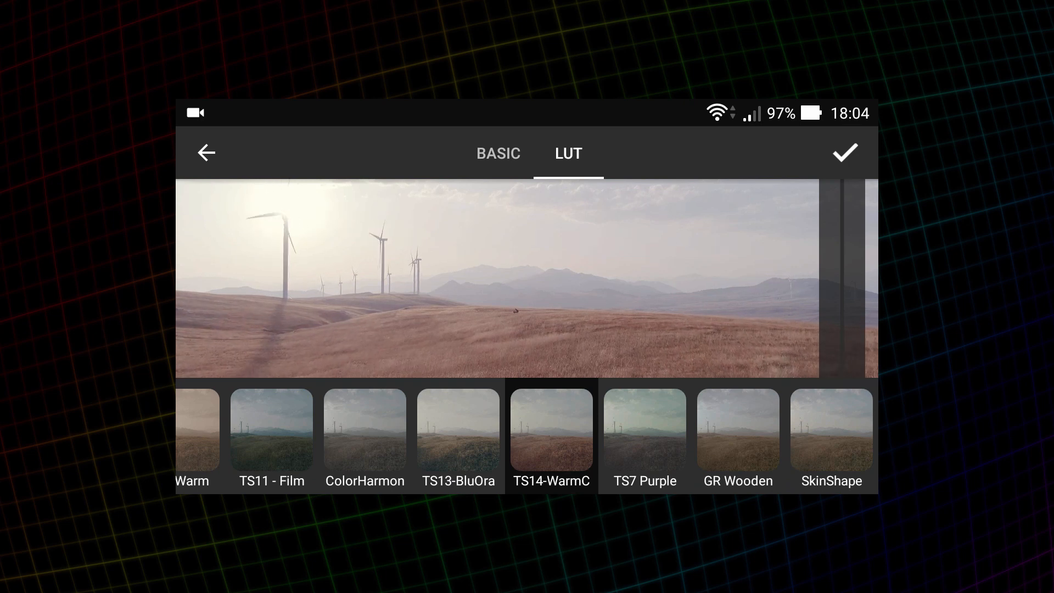
{"action": "left_click", "coordinate": [498, 153]}
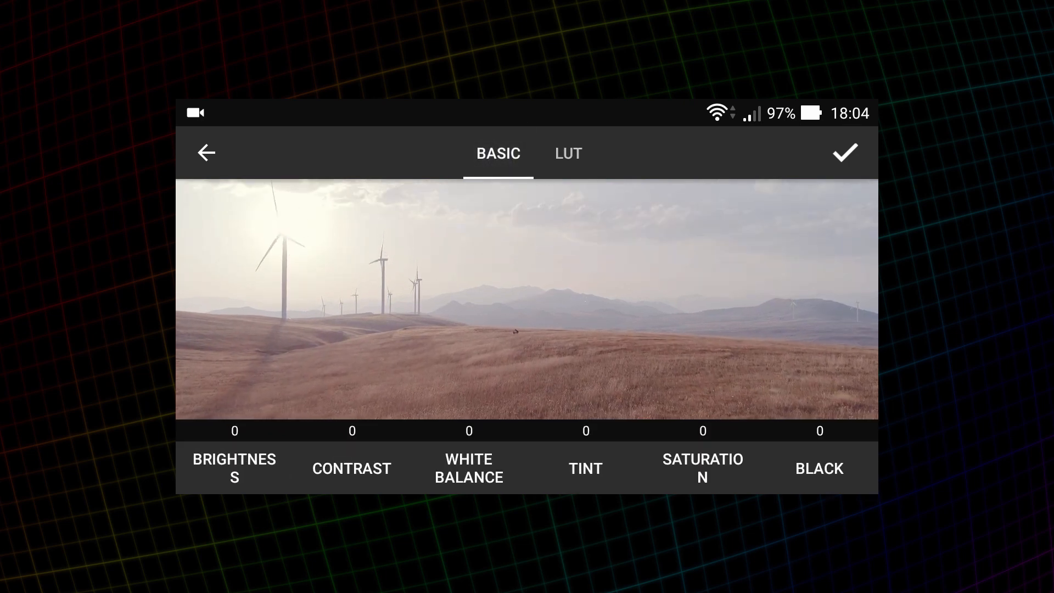